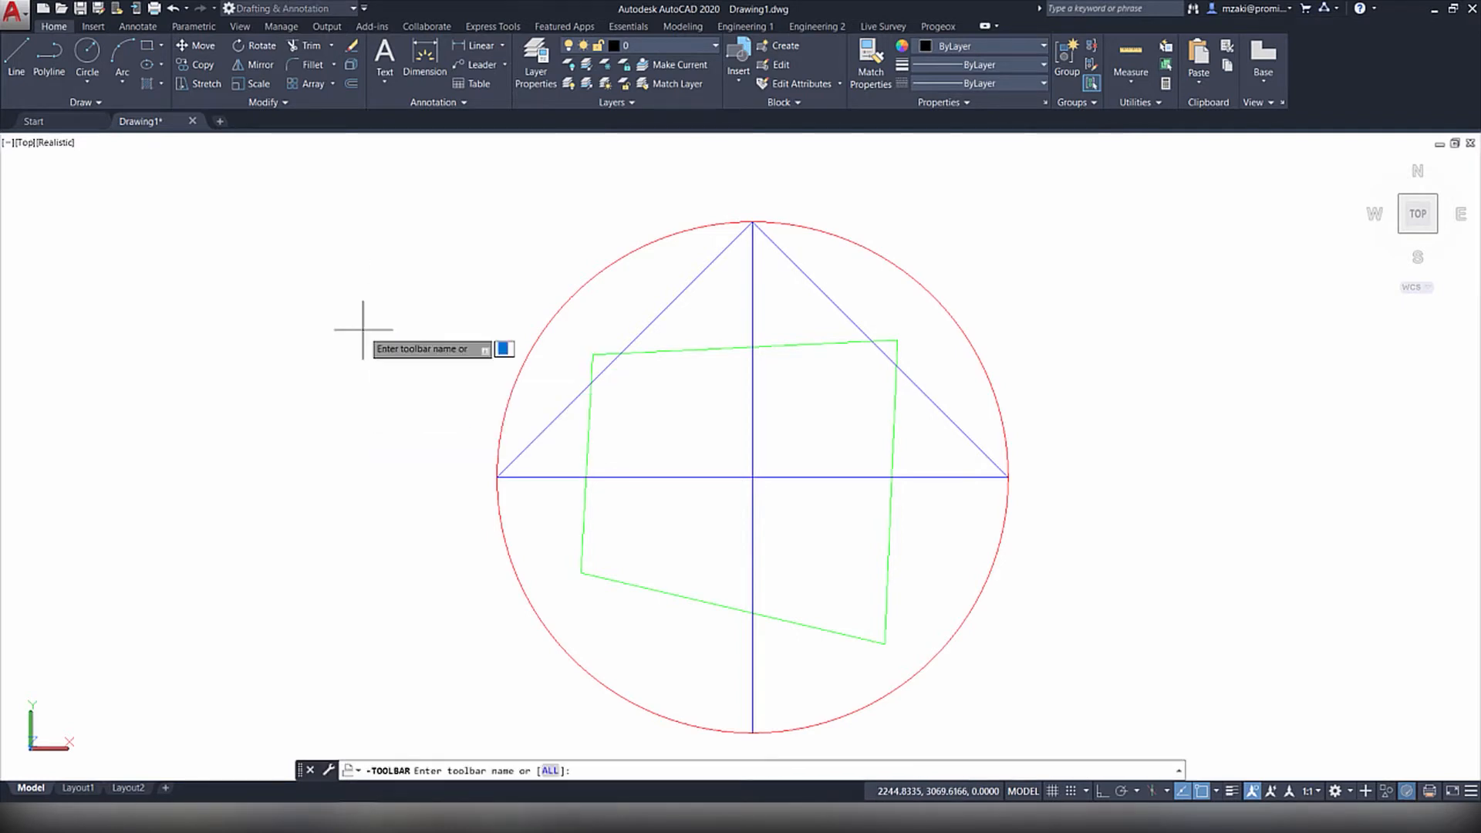
Display the Layers toolbar below the ribbon using -TOOLBAR with the name 'layers'
type("layers")
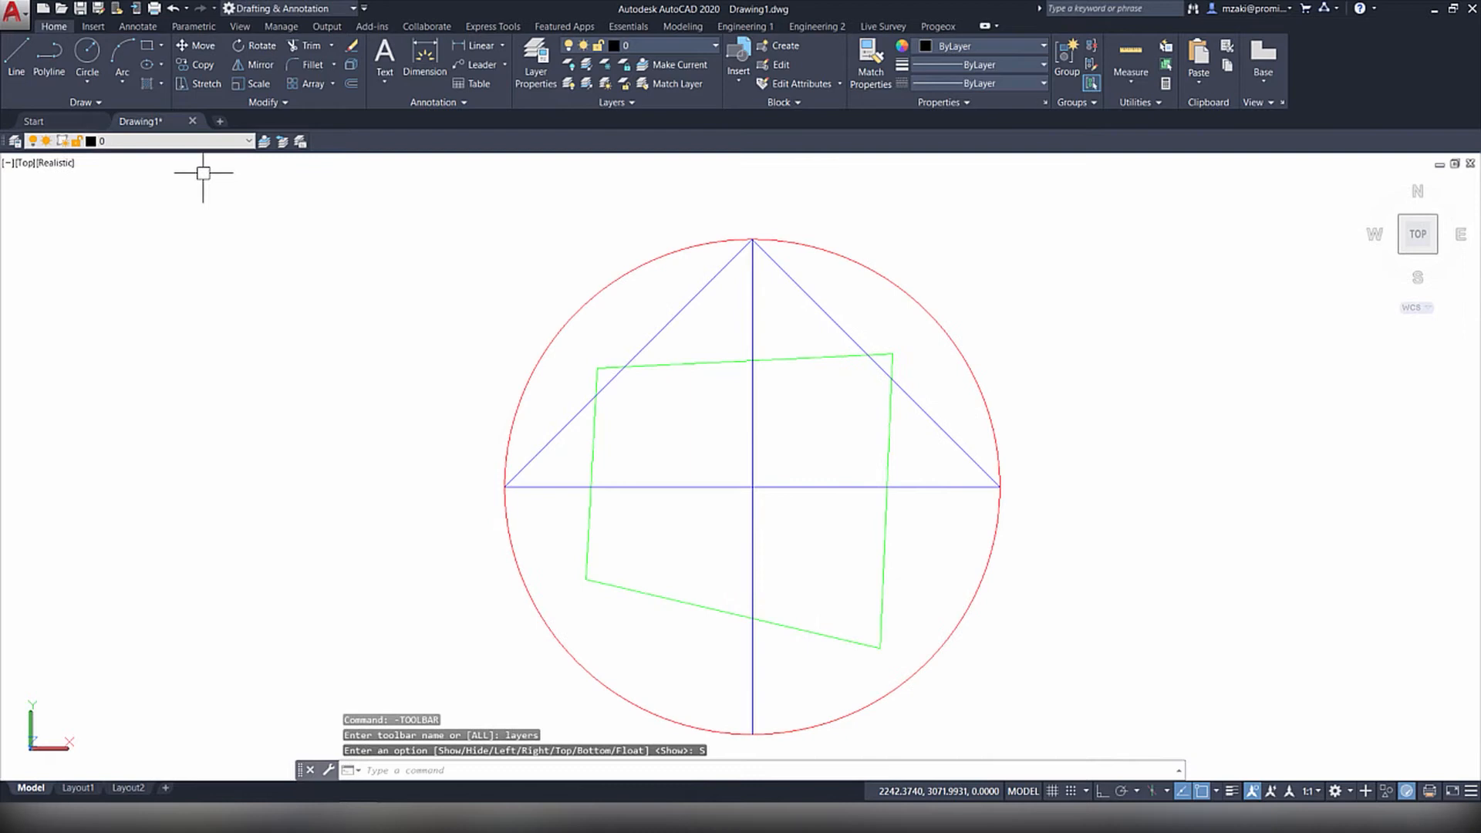
left_click(247, 141)
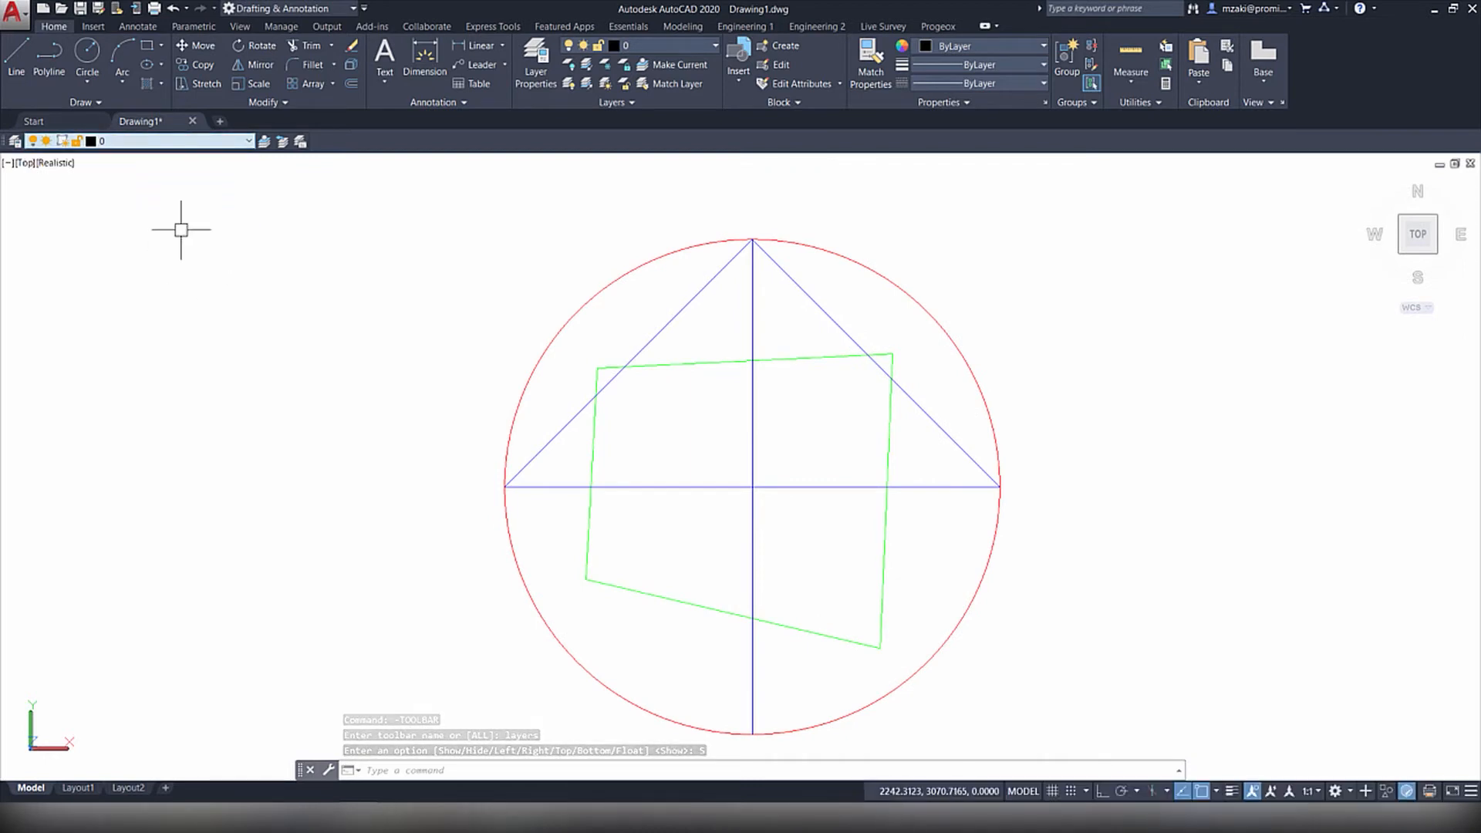
Select the red circle and check in the Layers drop-down that it sits on Layer1
left_click(194, 26)
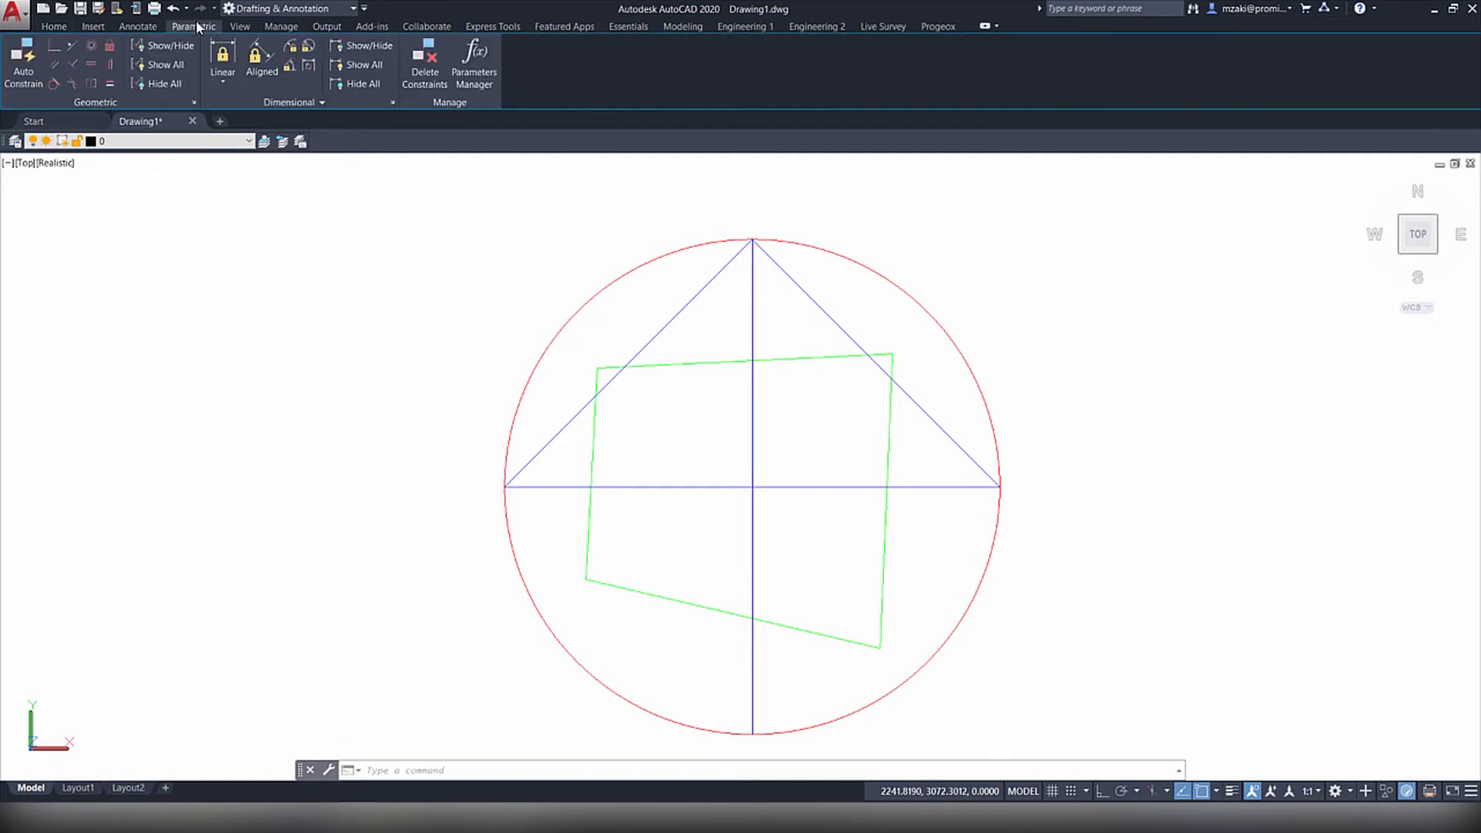
mouse_move(895, 611)
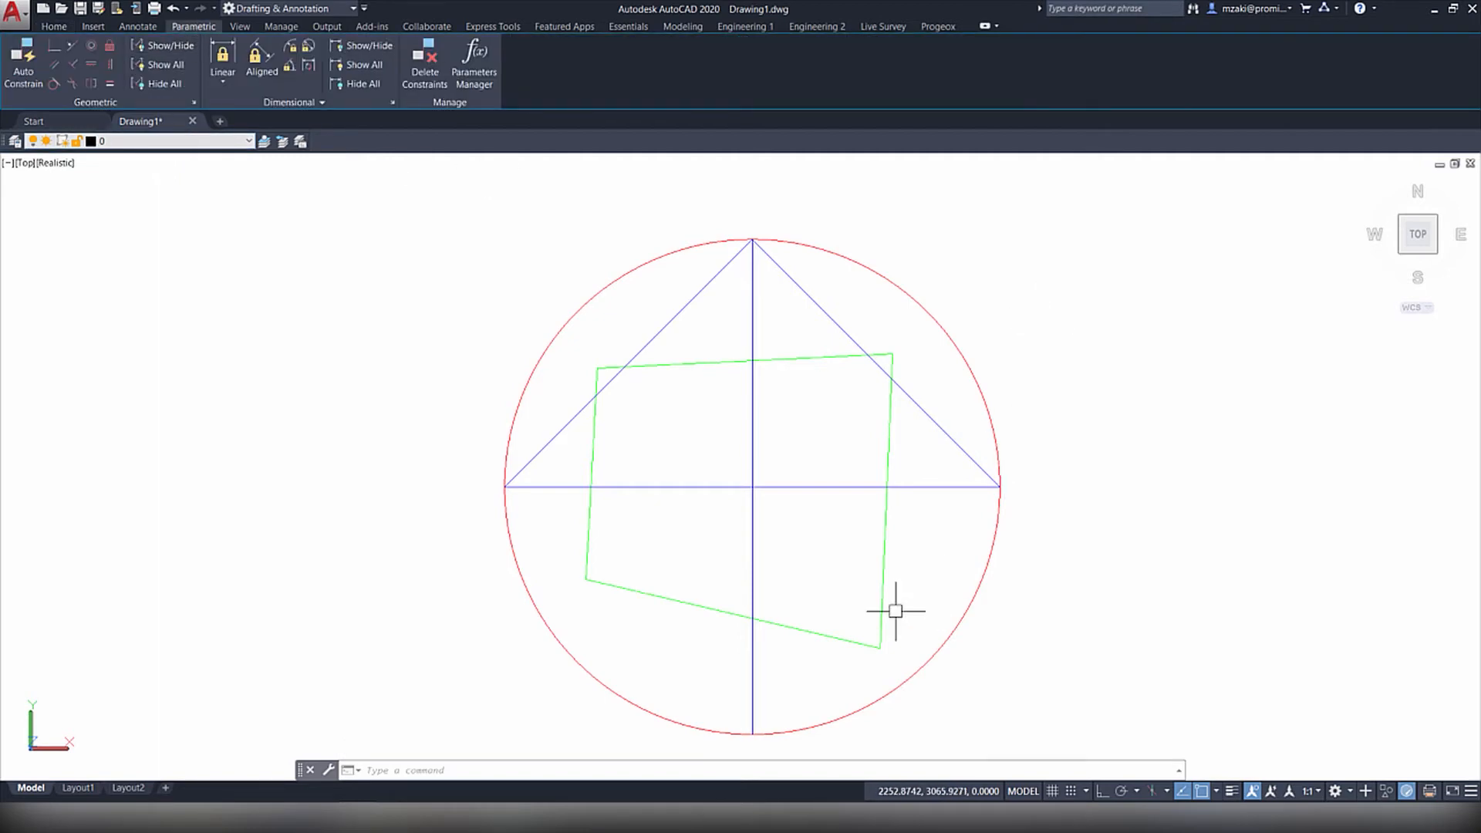
left_click(244, 141)
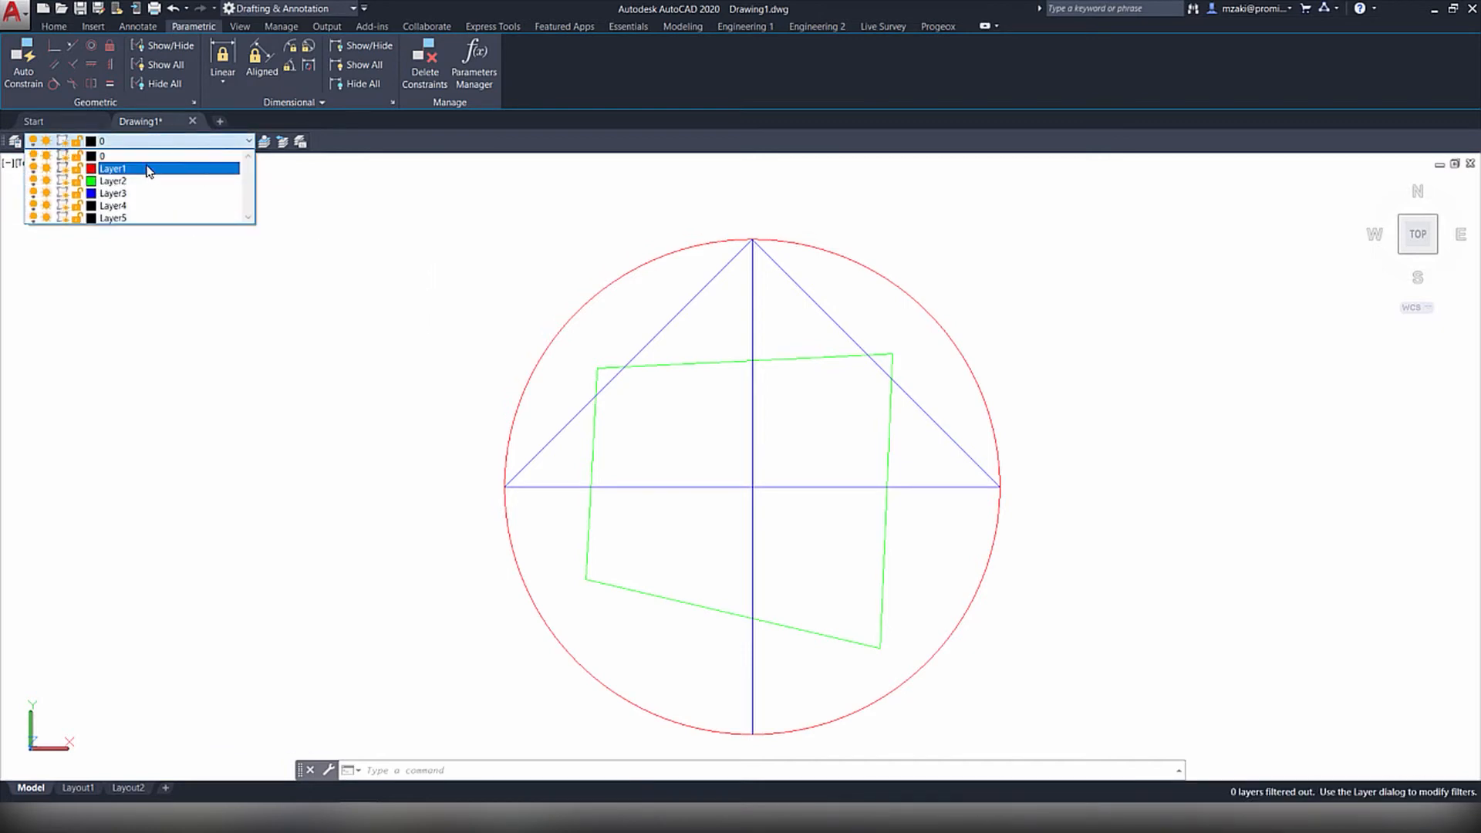
left_click(111, 193)
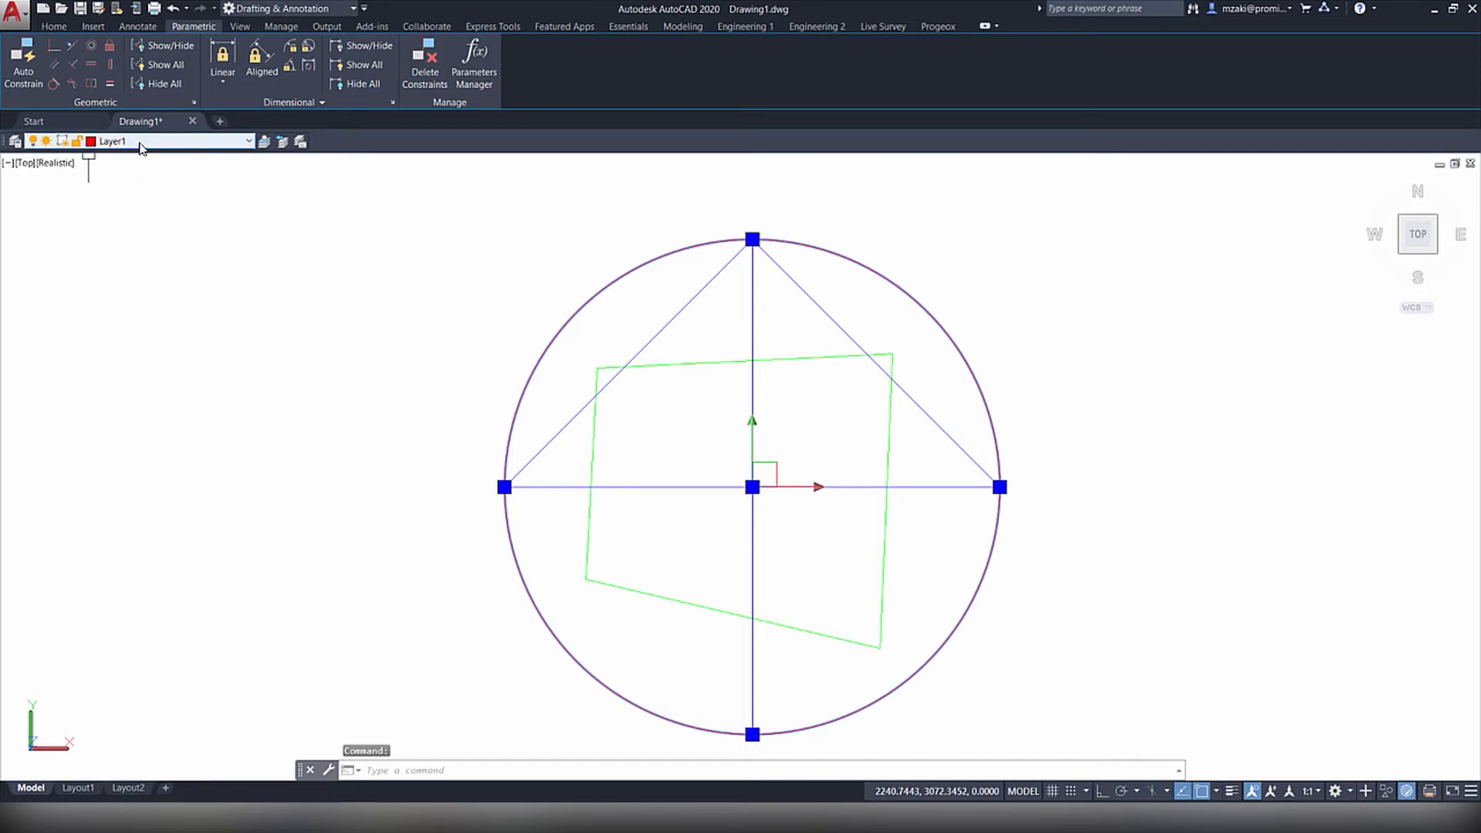
Switch off Layer1's lightbulb to hide the red circle
left_click(249, 141)
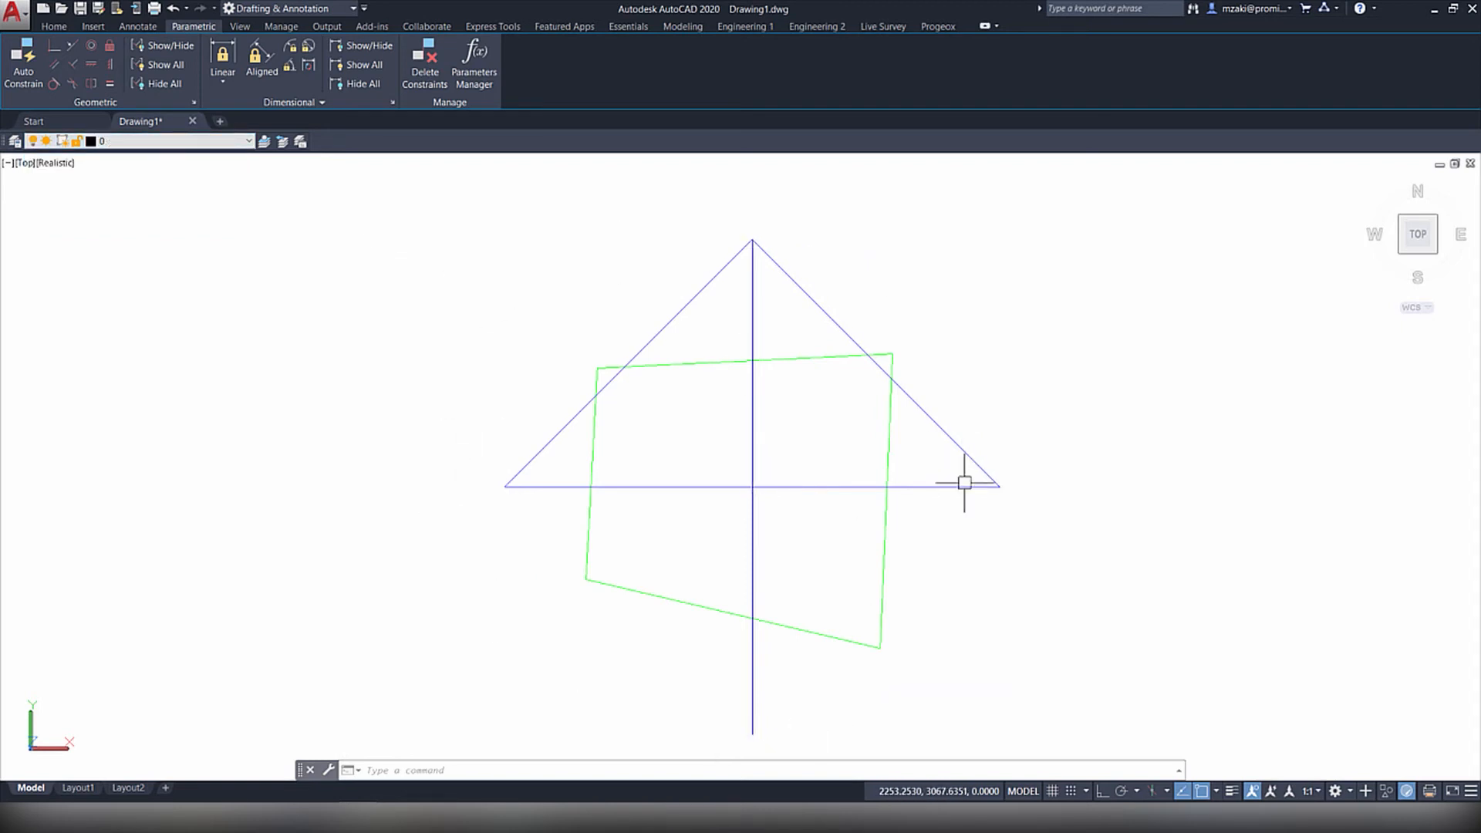
mouse_move(243, 183)
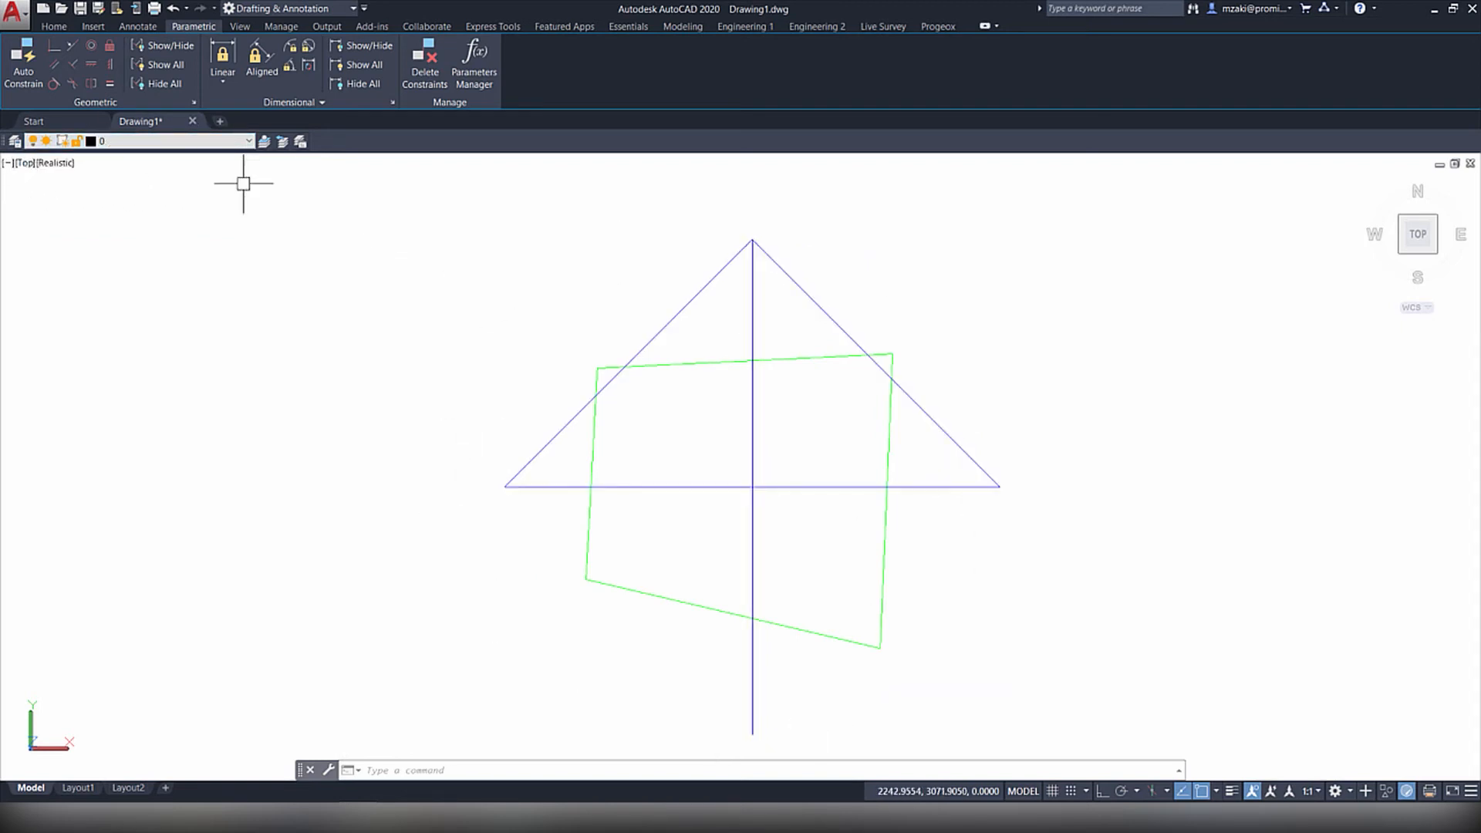
mouse_move(300, 303)
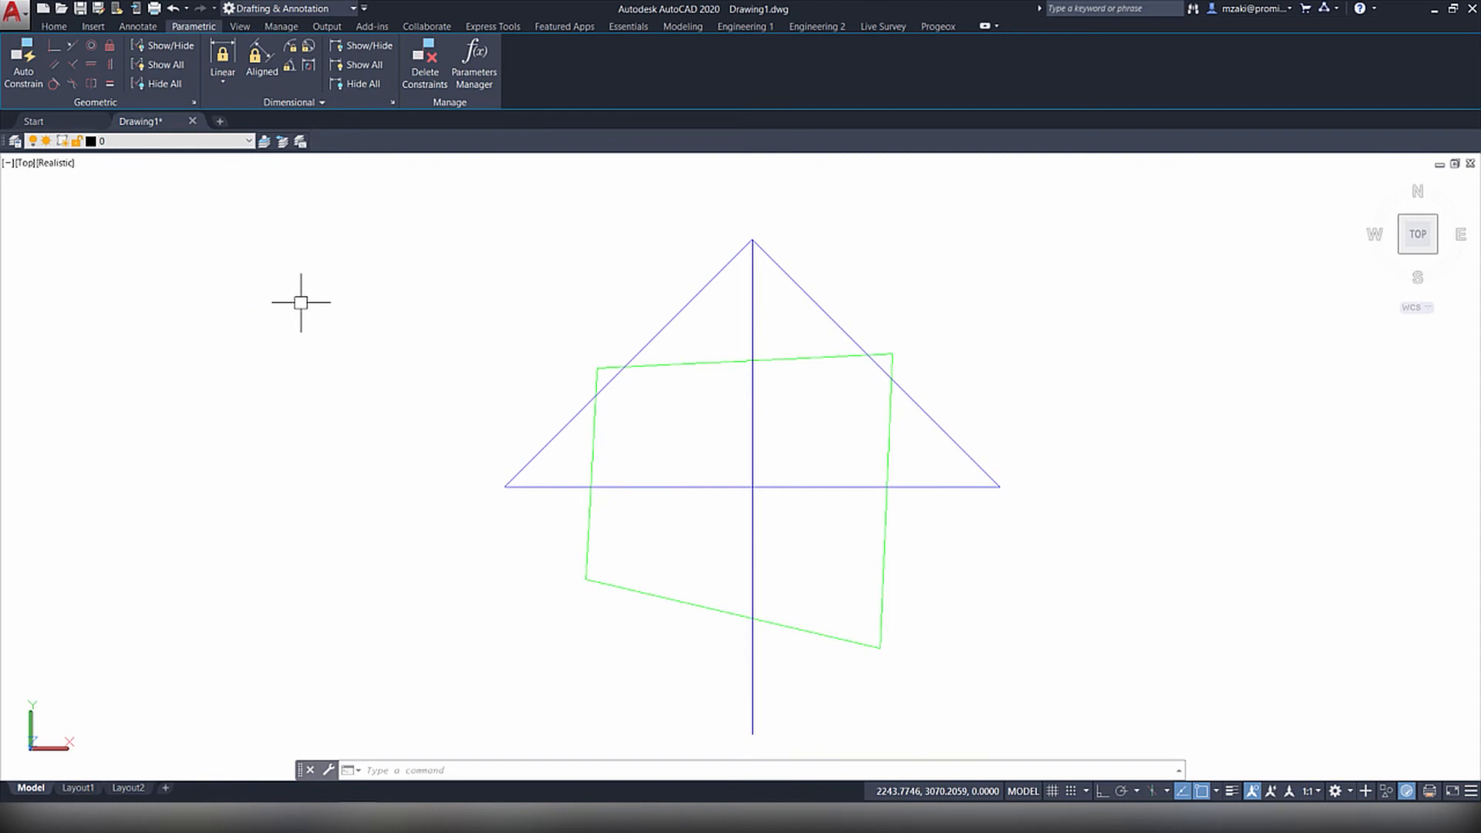